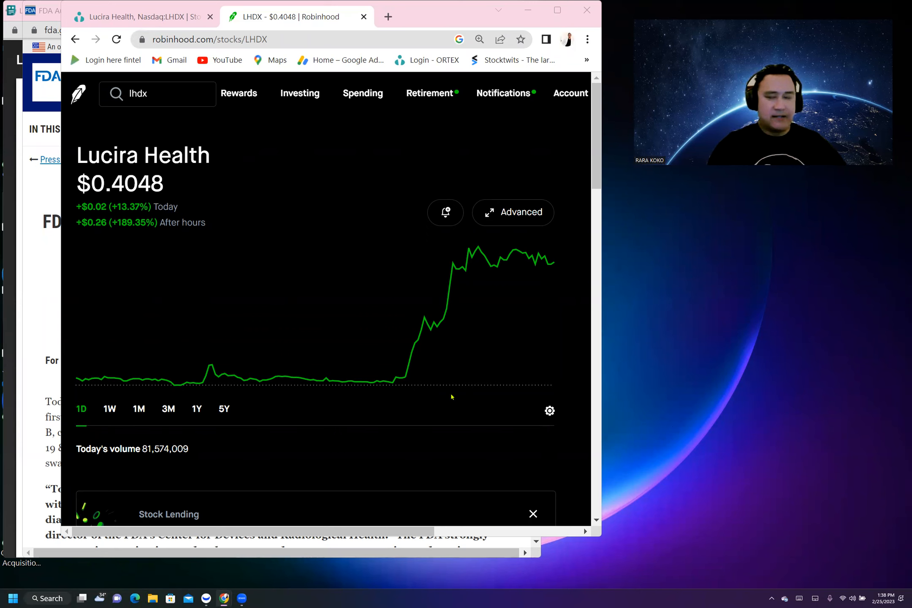
mouse_move(444, 391)
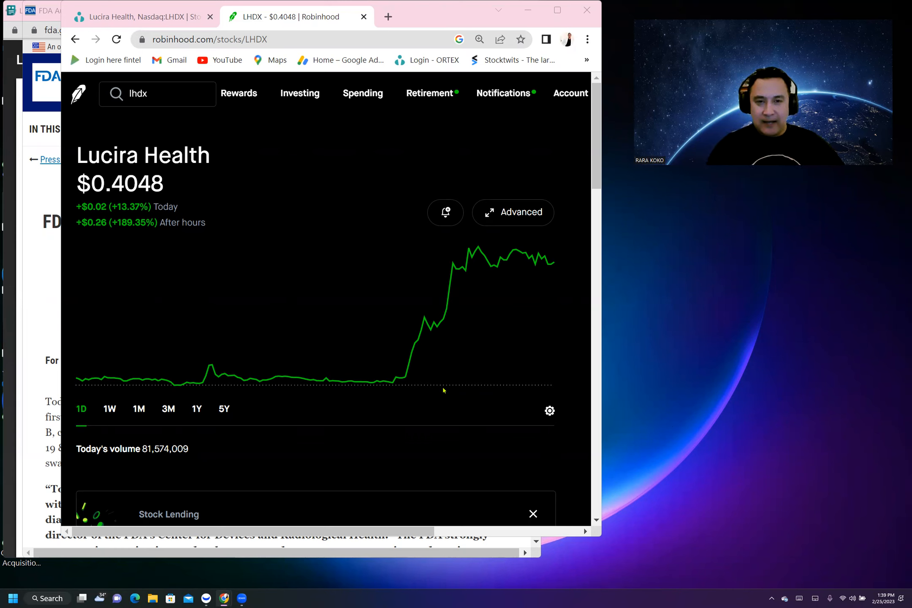
mouse_move(371, 377)
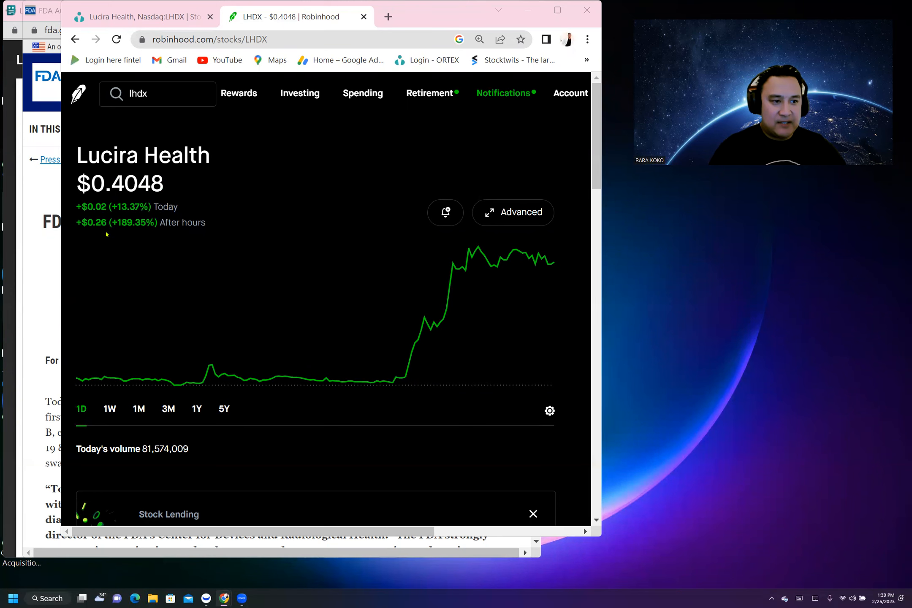
mouse_move(153, 235)
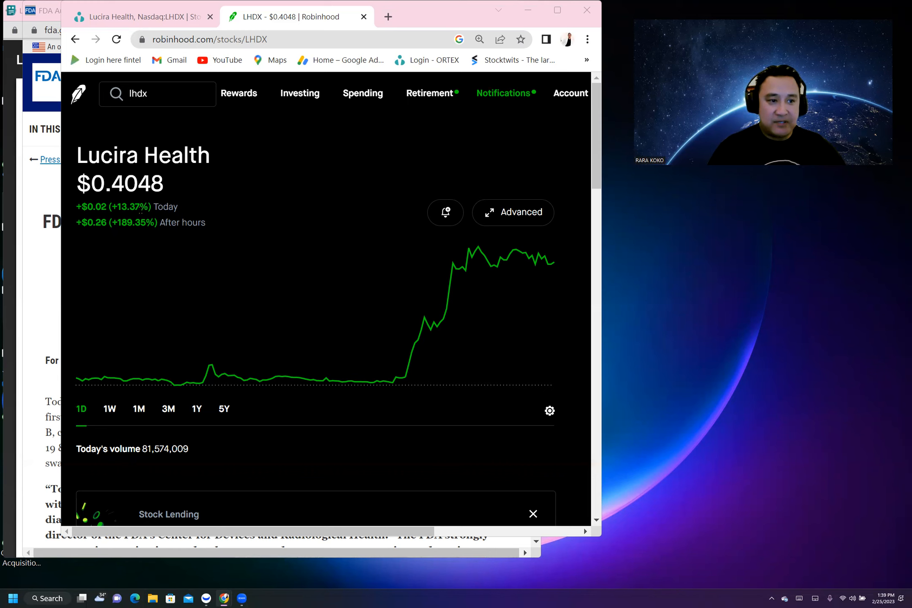
mouse_move(110, 410)
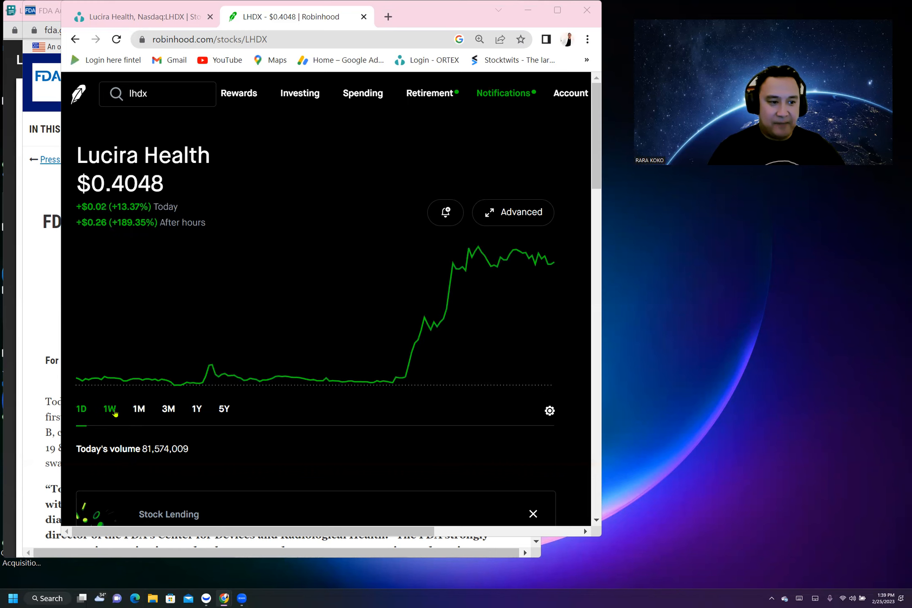
Check the LHDX past-week price history, then return to today's chart
left_click(110, 409)
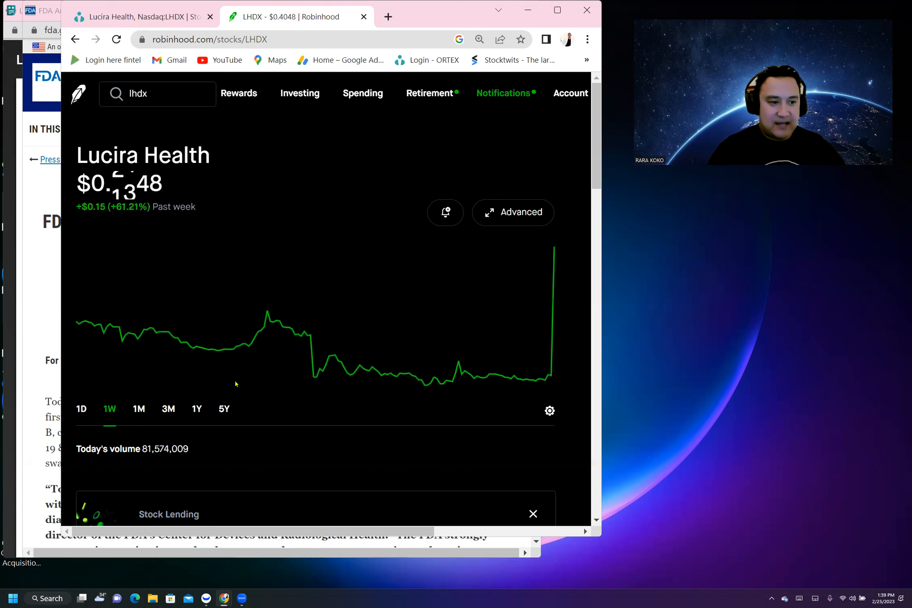
mouse_move(505, 377)
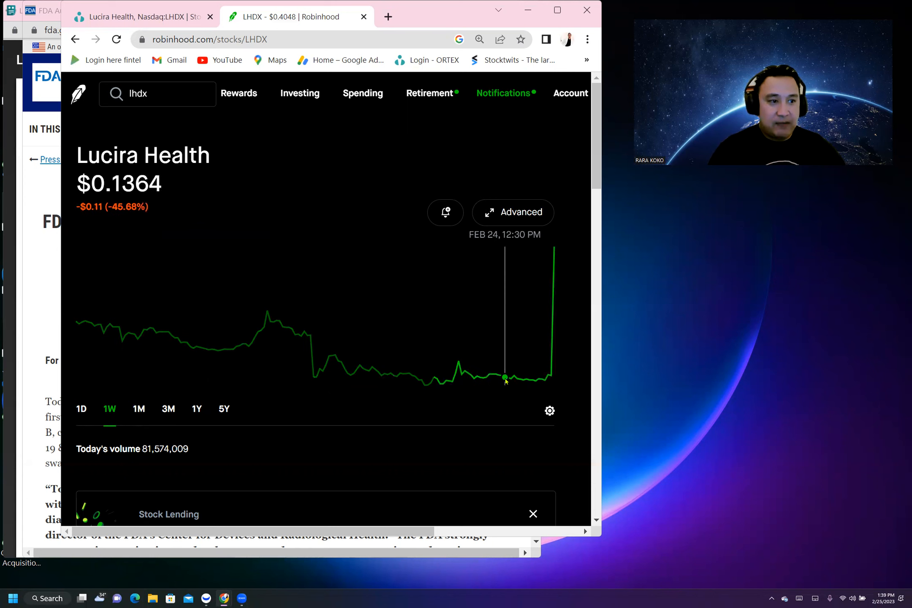
left_click(81, 409)
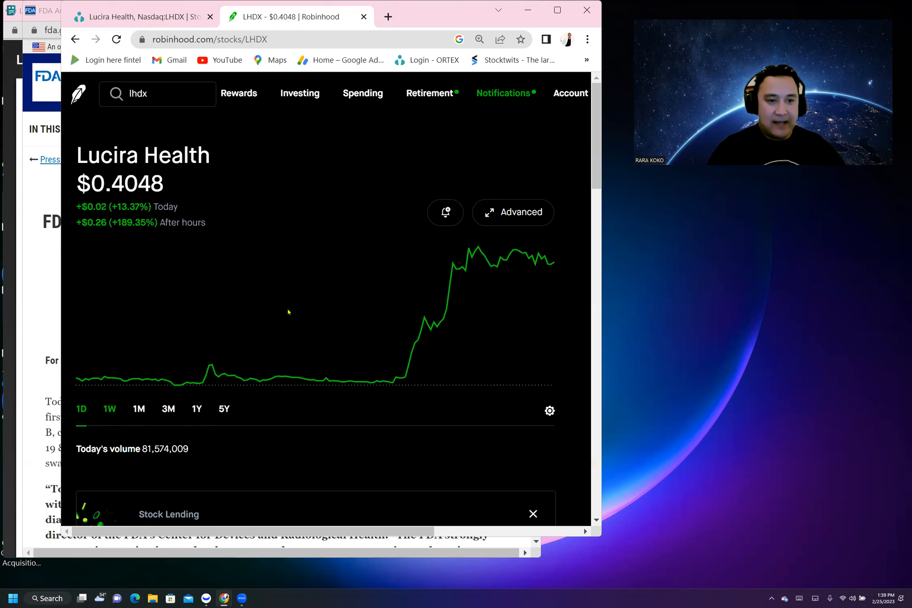
mouse_move(518, 251)
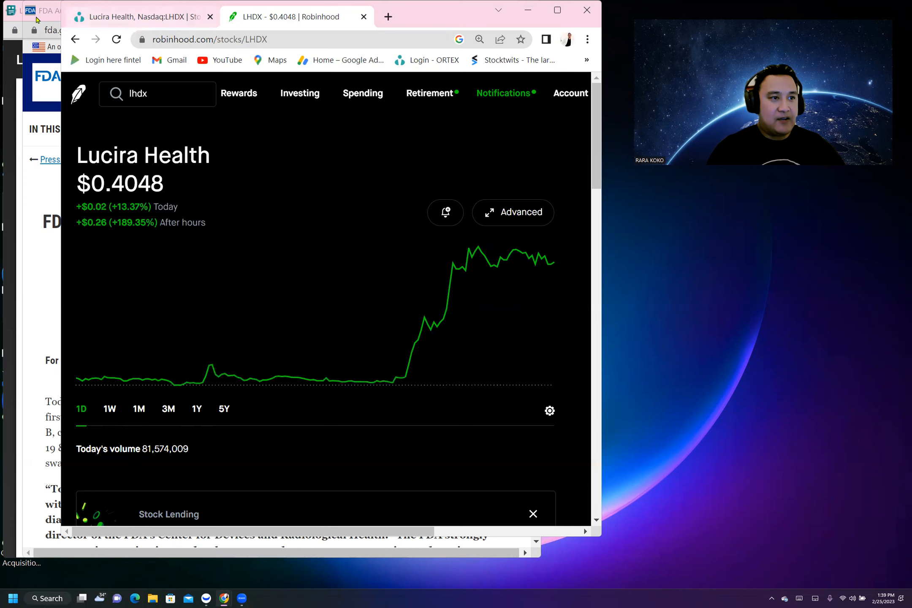
Bring the FDA at-home flu/COVID test release forward and read past the opening quote
left_click(40, 10)
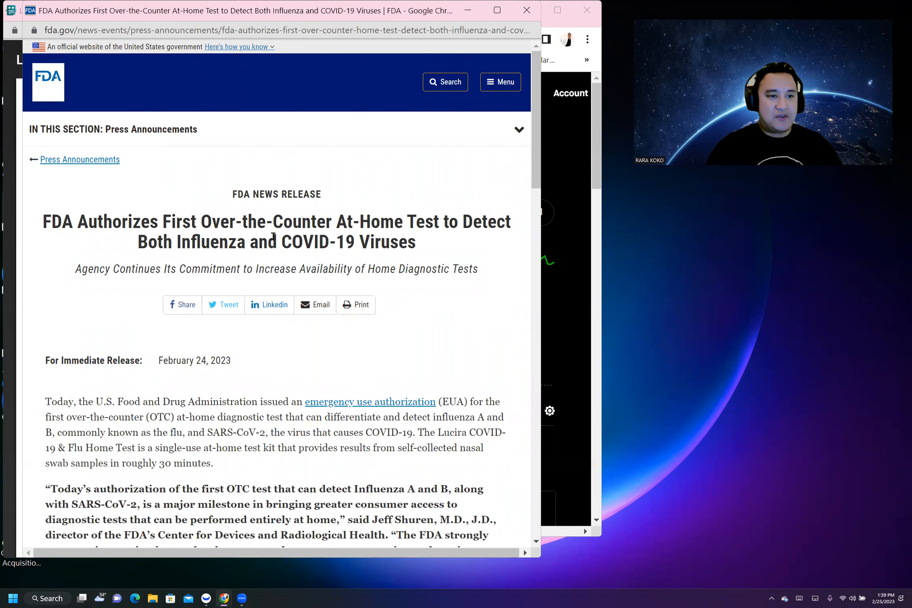
mouse_move(484, 238)
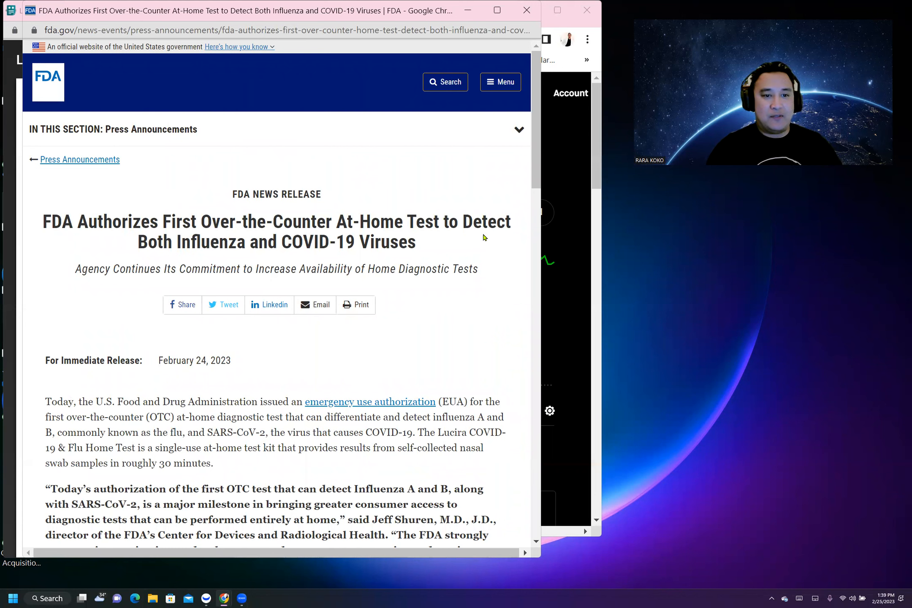
mouse_move(197, 264)
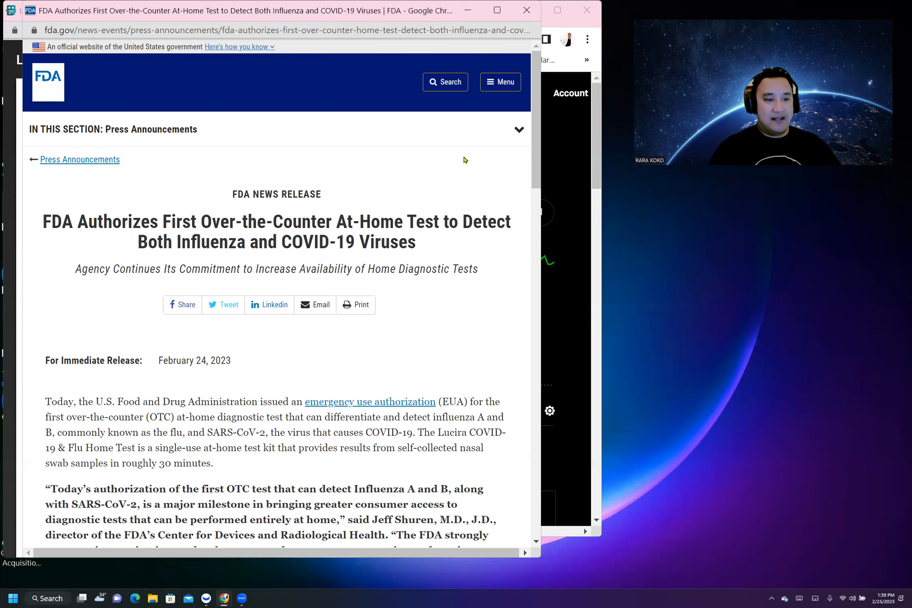
scroll("down", 3)
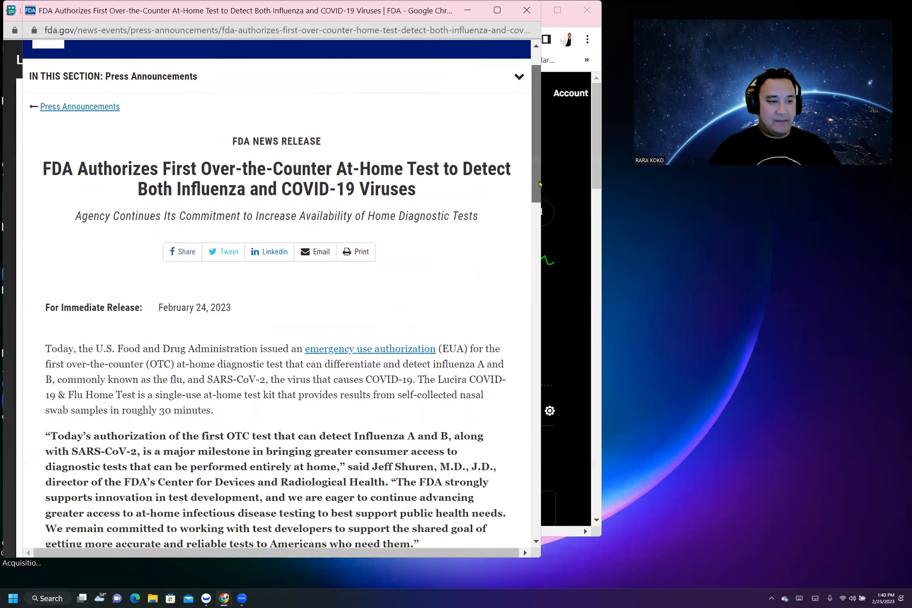
scroll("down", 3)
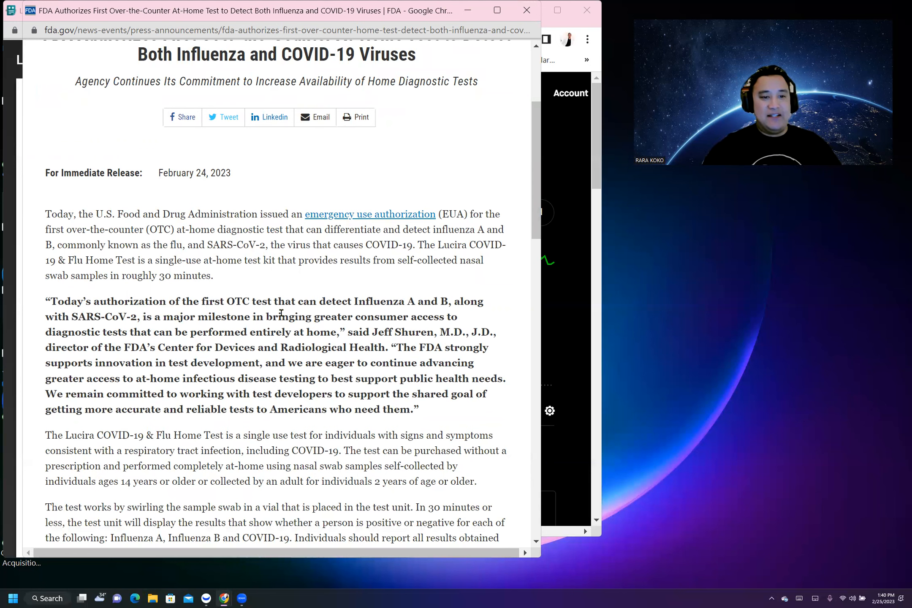
mouse_move(344, 185)
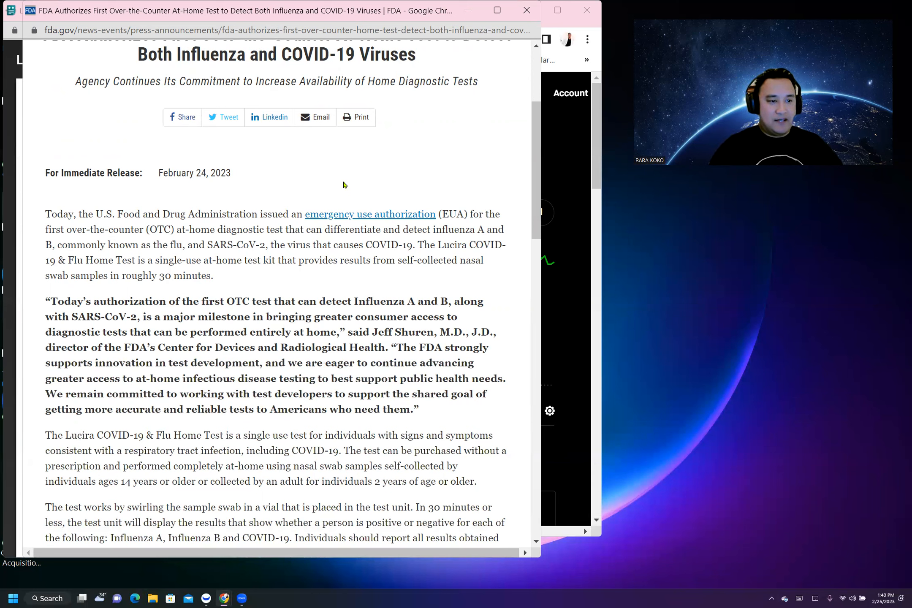
mouse_move(211, 381)
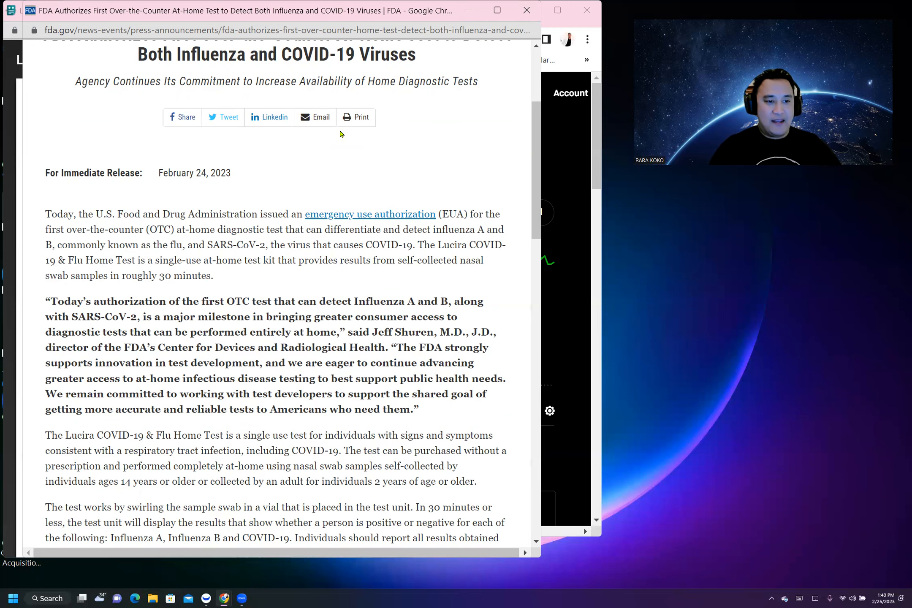
mouse_move(357, 194)
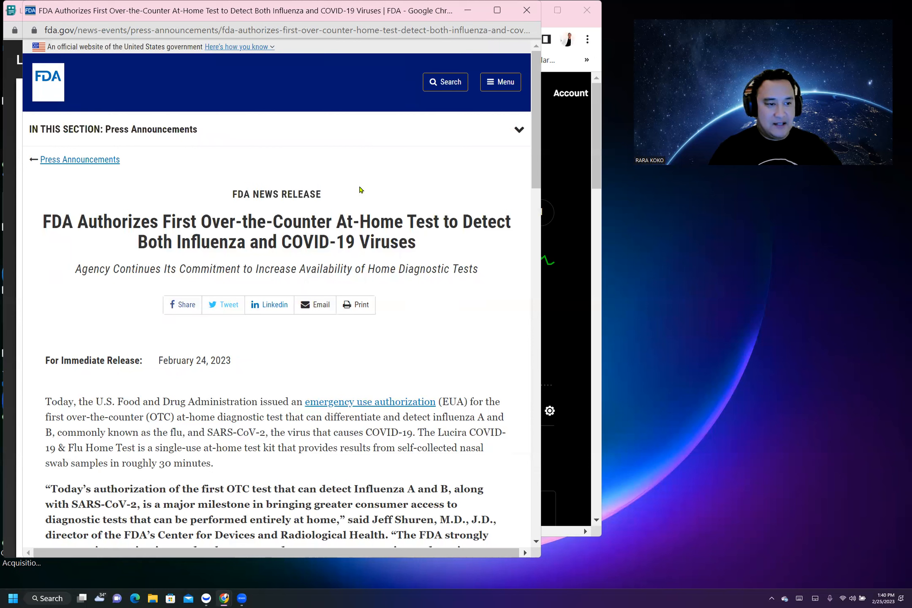
mouse_move(390, 140)
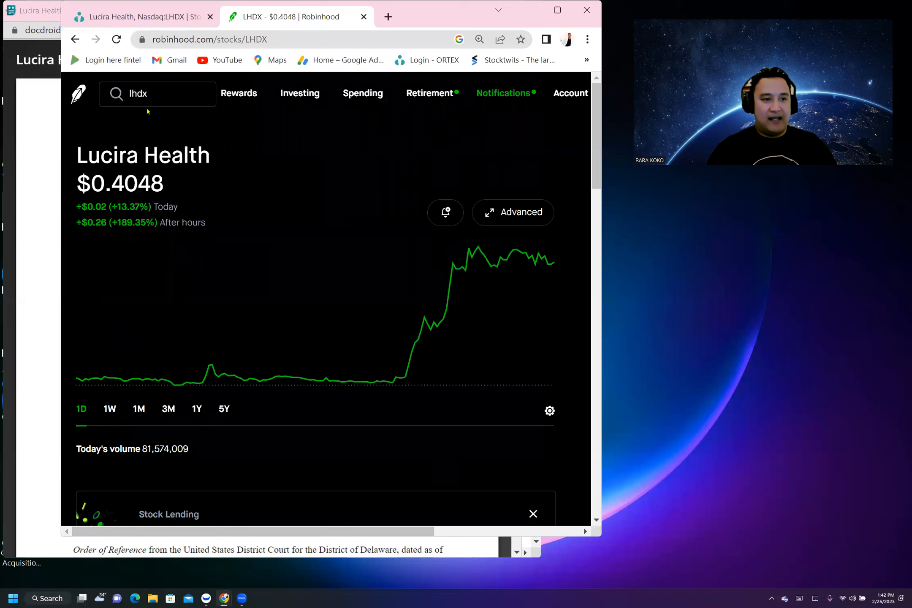
mouse_move(211, 411)
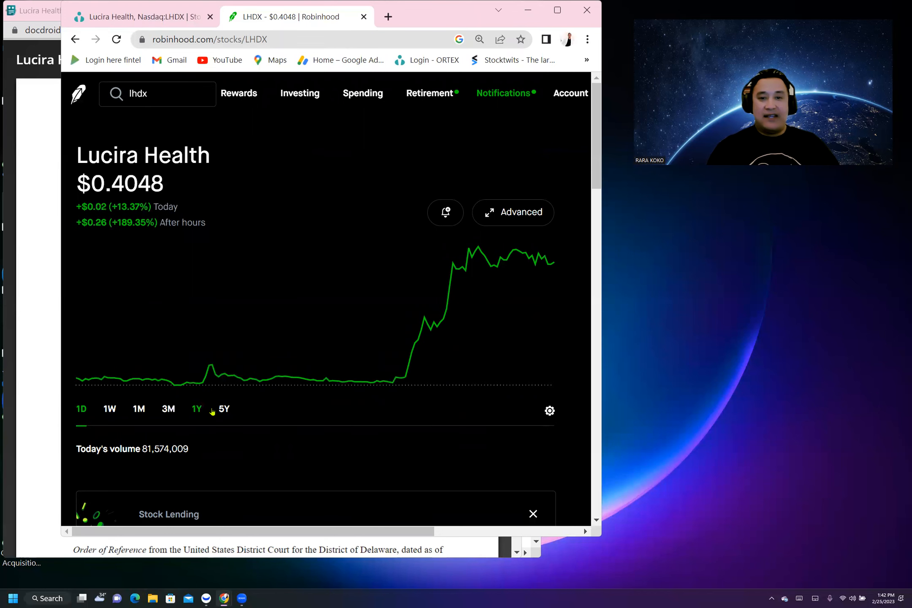